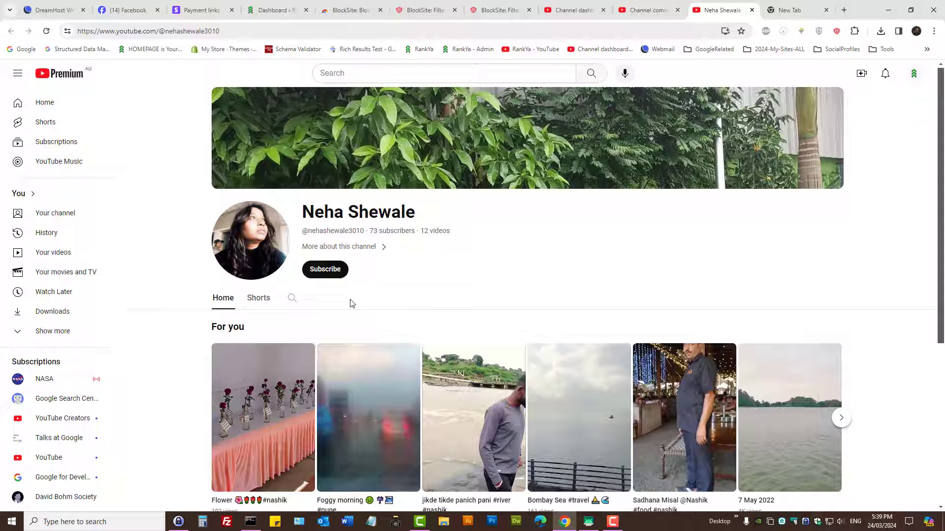
pyautogui.moveTo(454, 306)
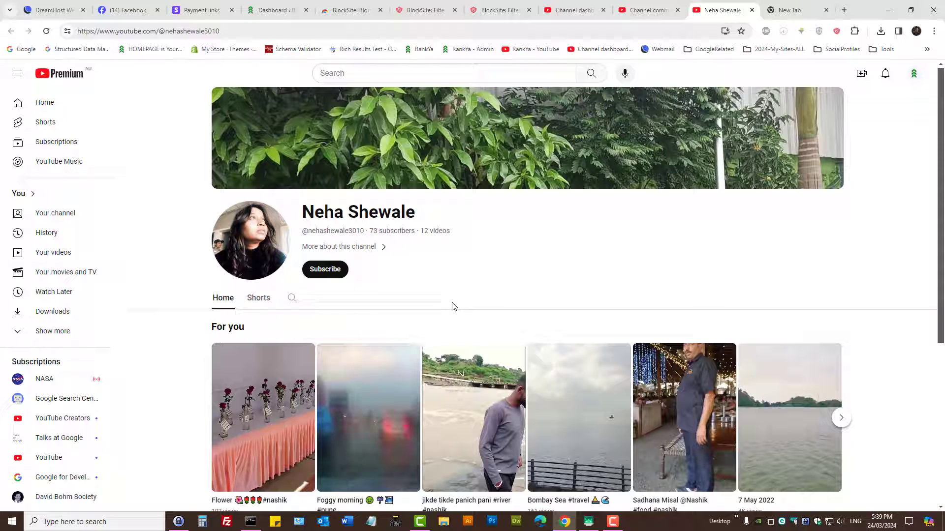
pyautogui.moveTo(479, 304)
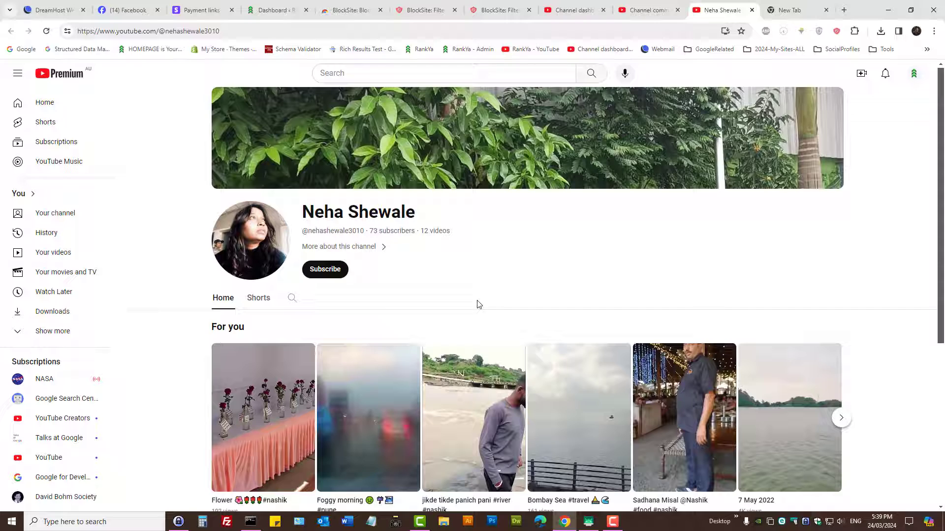
pyautogui.moveTo(422, 315)
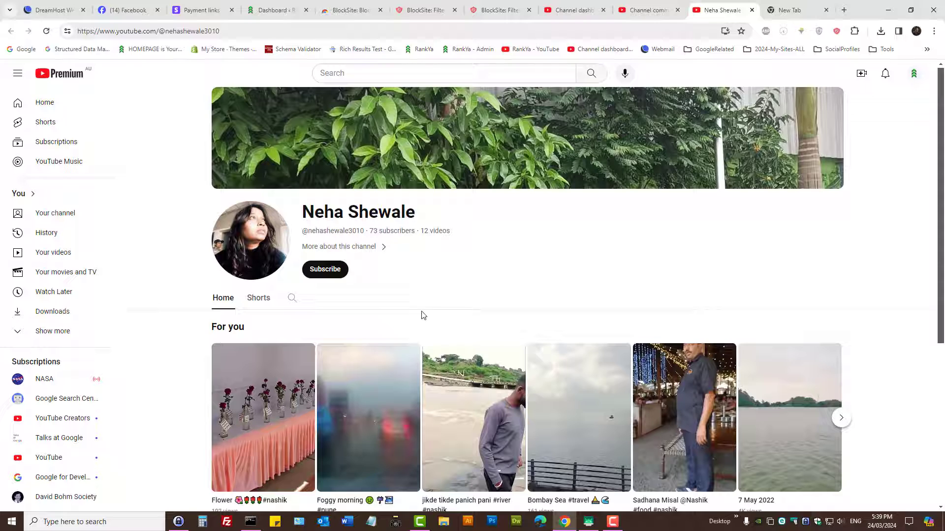
pyautogui.moveTo(408, 285)
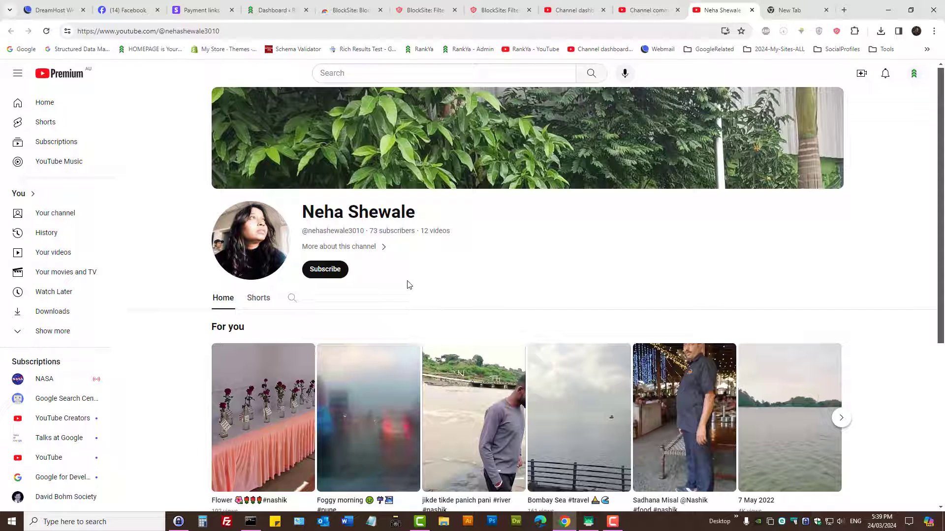
pyautogui.moveTo(485, 275)
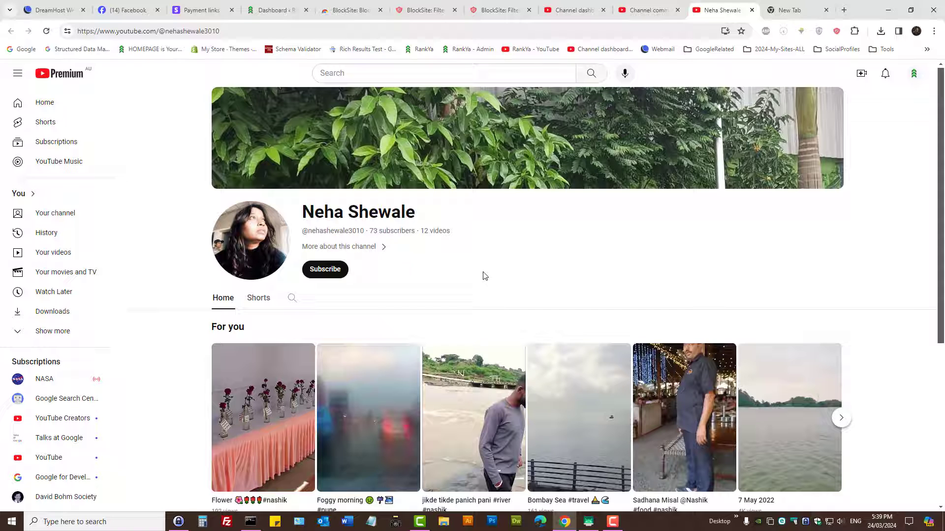
pyautogui.moveTo(346, 253)
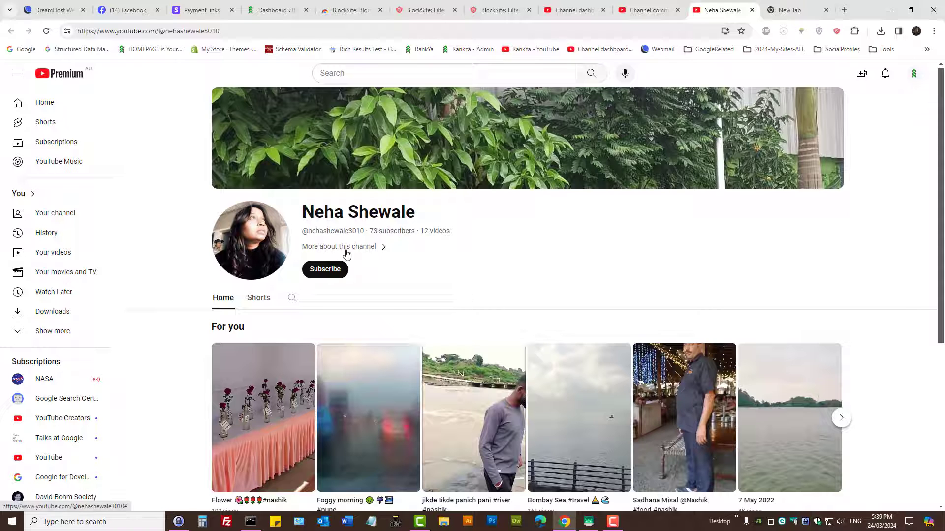
# Hide this user from my channel via the About dialog's Report user menu and confirm.
pyautogui.click(338, 246)
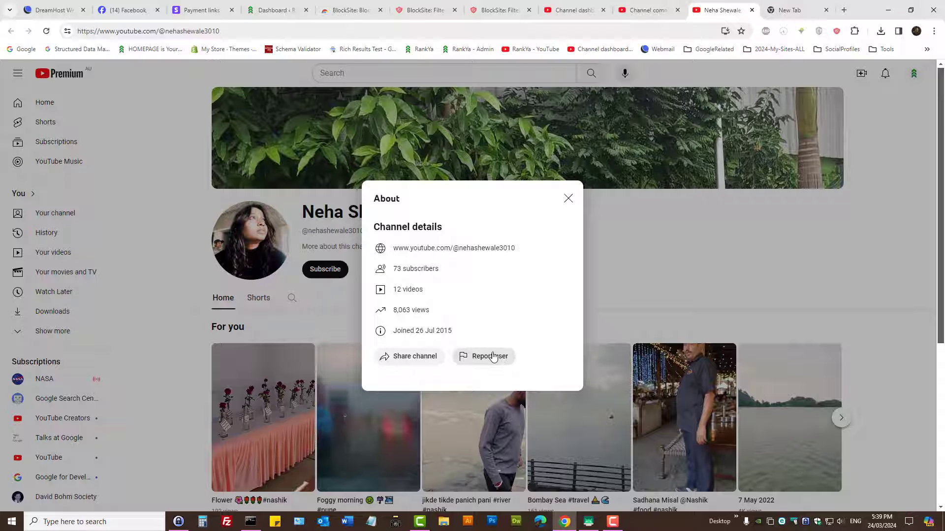
pyautogui.click(490, 357)
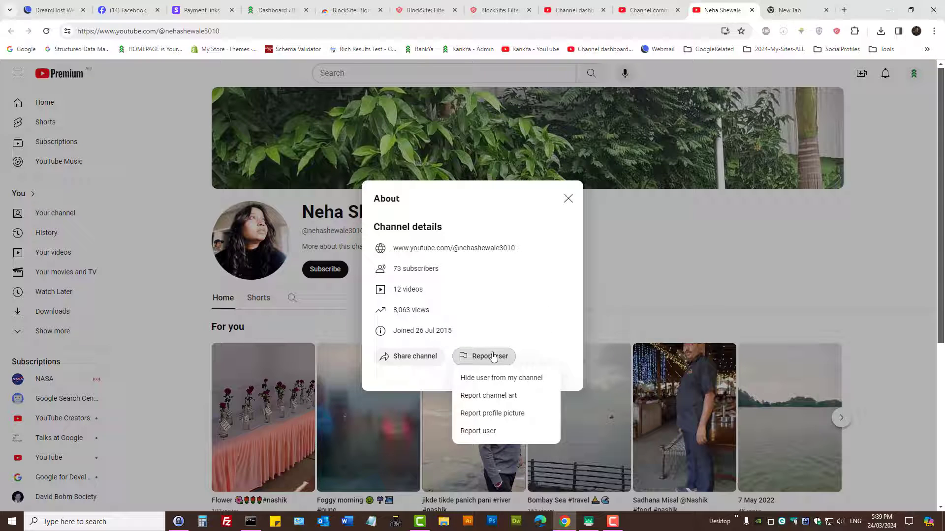
pyautogui.moveTo(486, 382)
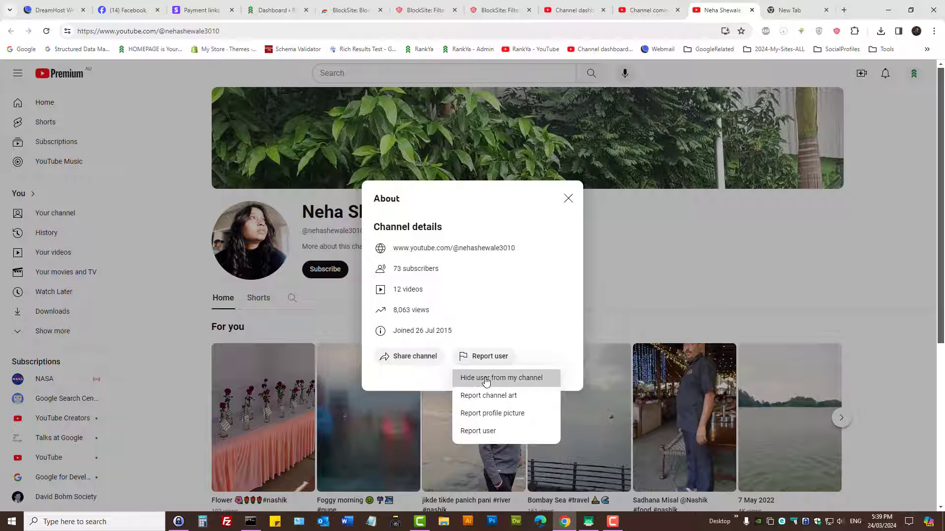
pyautogui.click(501, 378)
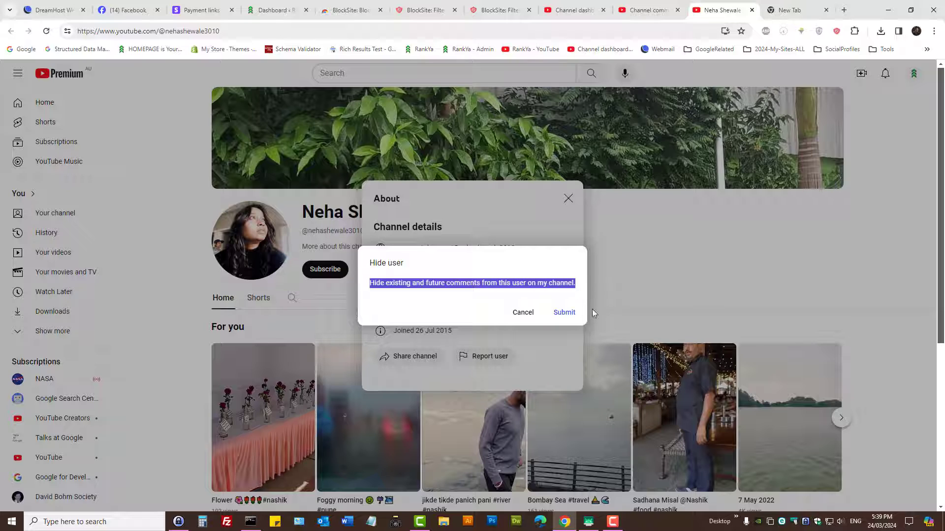
pyautogui.click(523, 312)
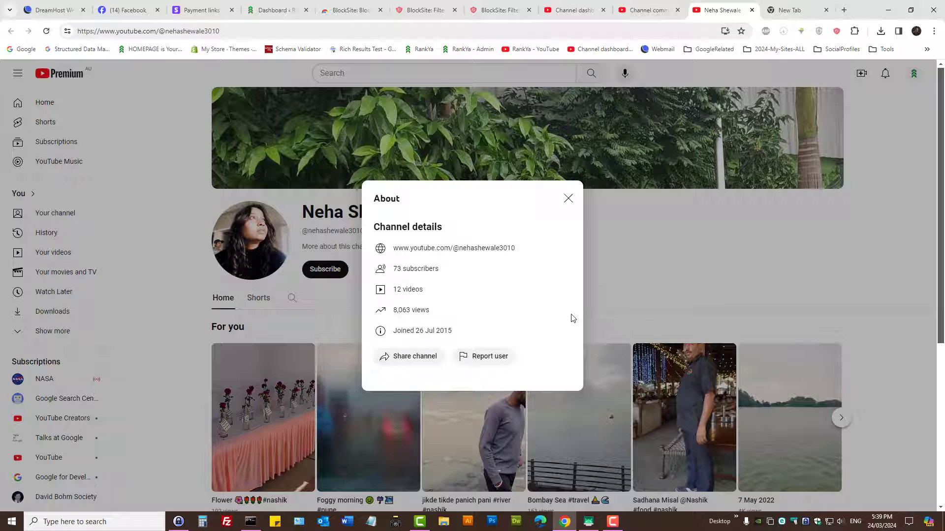
pyautogui.click(489, 357)
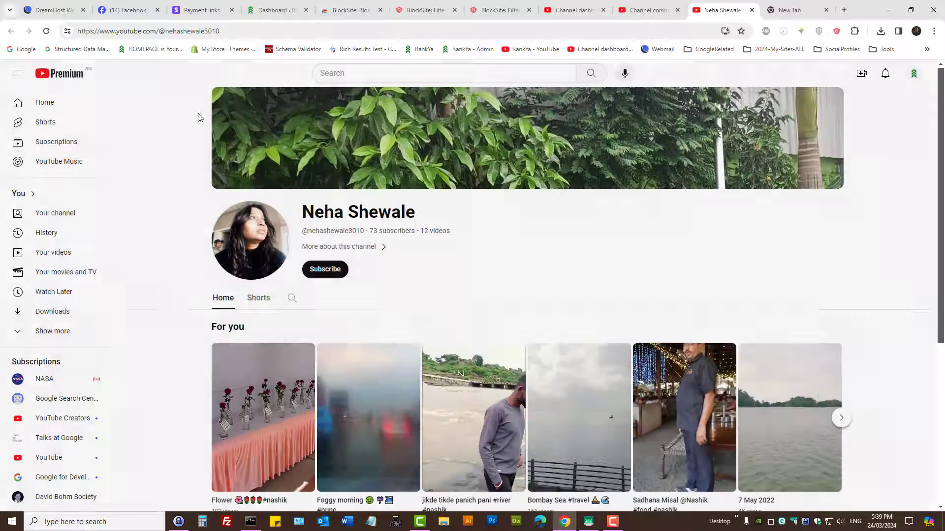
# Unhide this user from my channel via the About dialog and return to the channel home page.
pyautogui.click(337, 246)
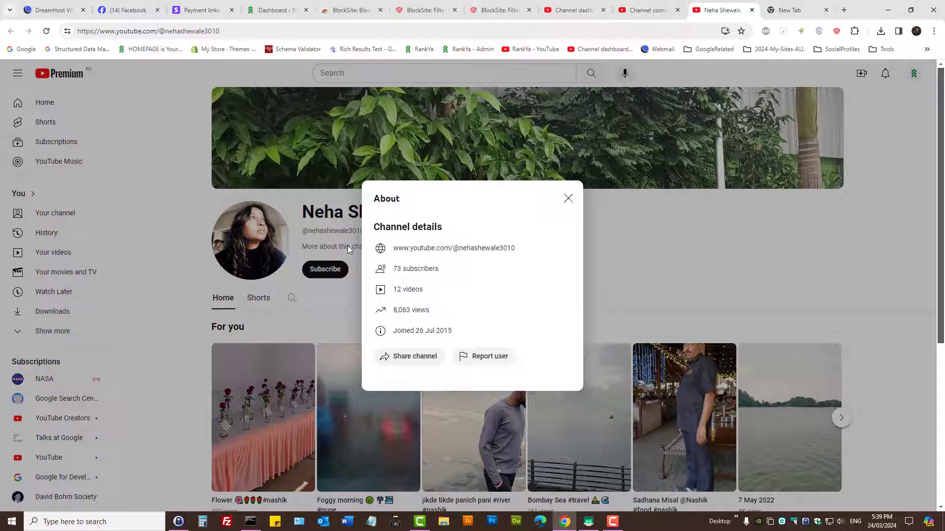
pyautogui.moveTo(514, 350)
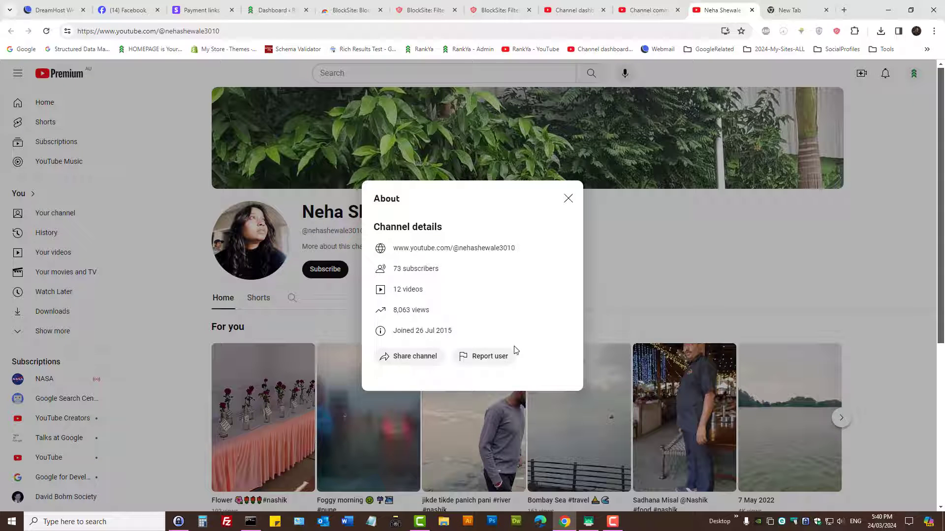
pyautogui.click(489, 356)
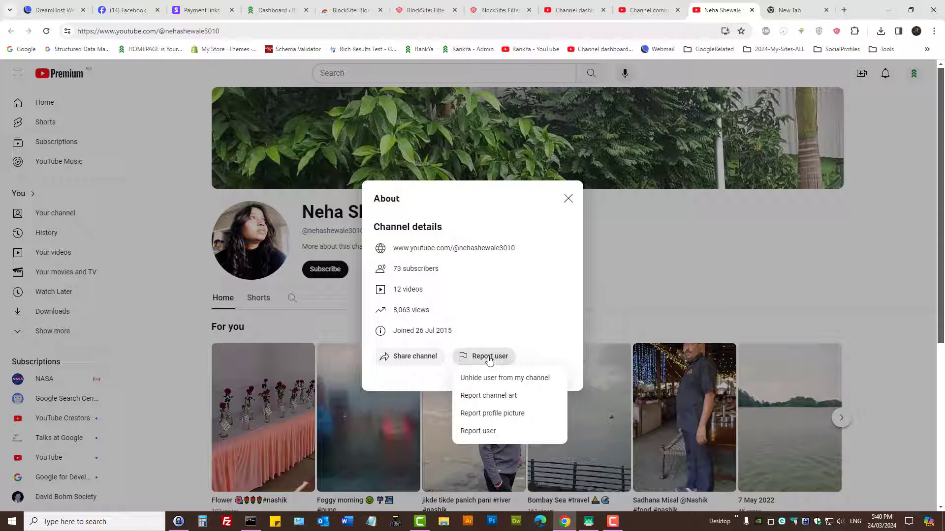
pyautogui.click(504, 378)
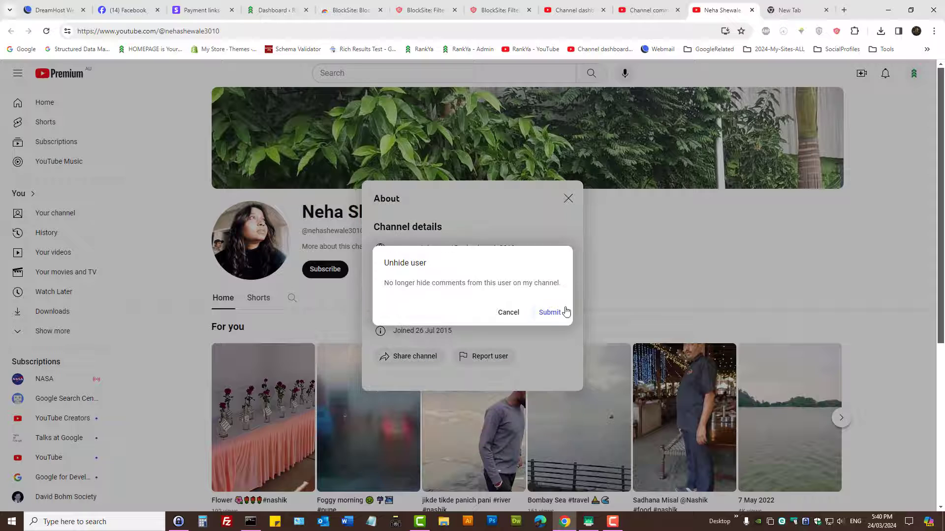
pyautogui.click(549, 312)
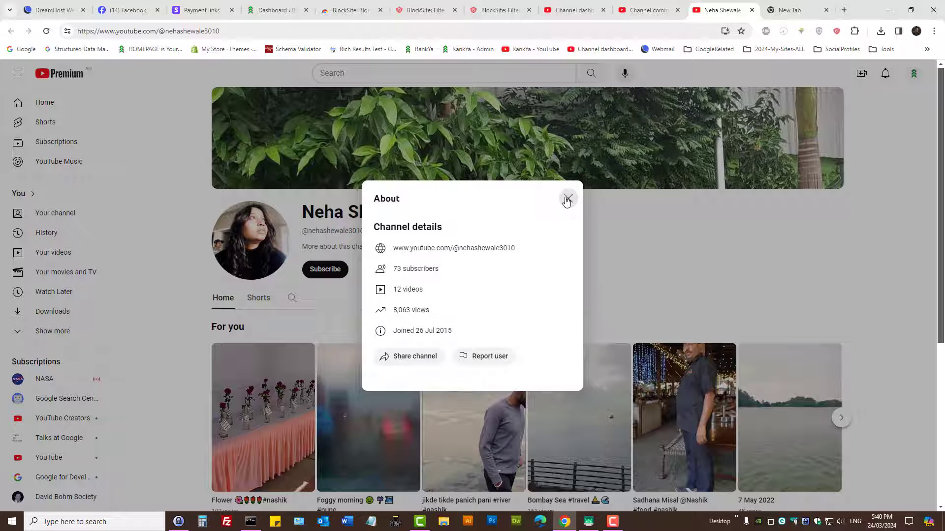
pyautogui.click(567, 199)
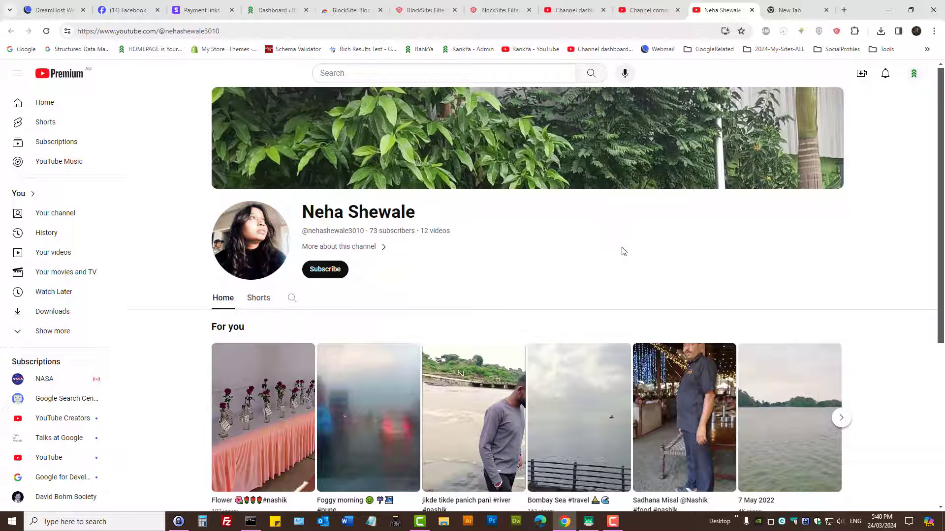
pyautogui.moveTo(704, 257)
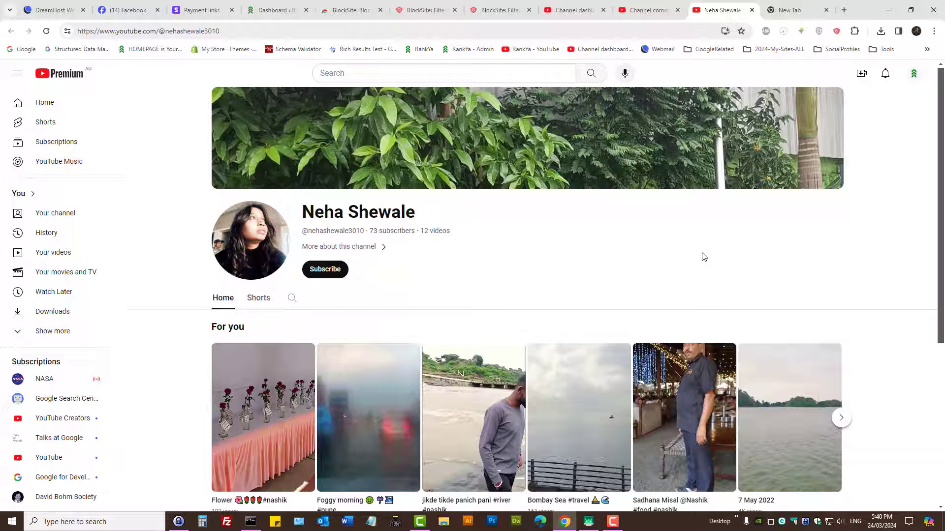
pyautogui.click(913, 73)
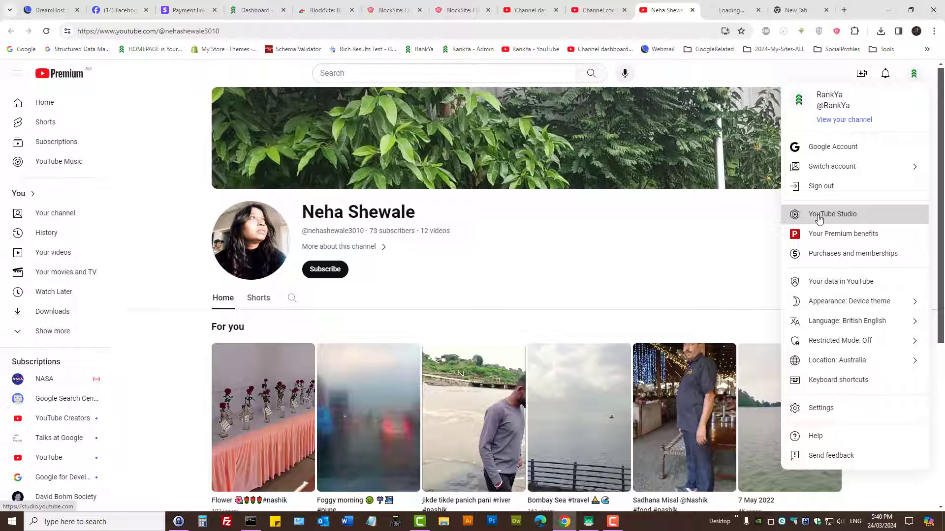
pyautogui.click(832, 214)
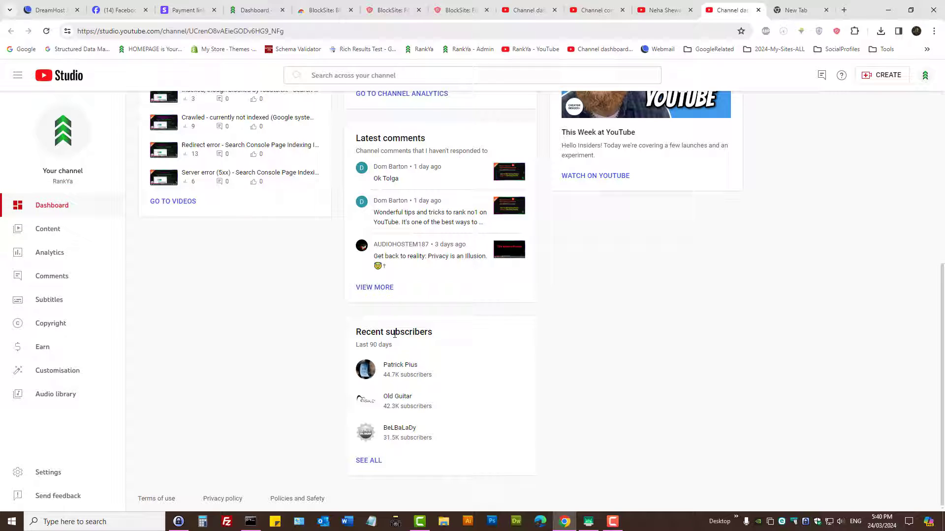
pyautogui.moveTo(635, 389)
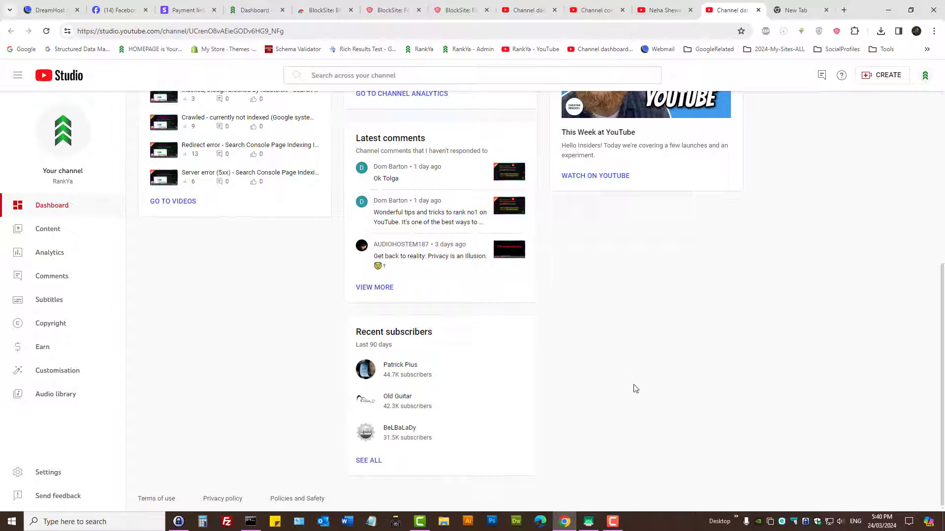
pyautogui.click(368, 461)
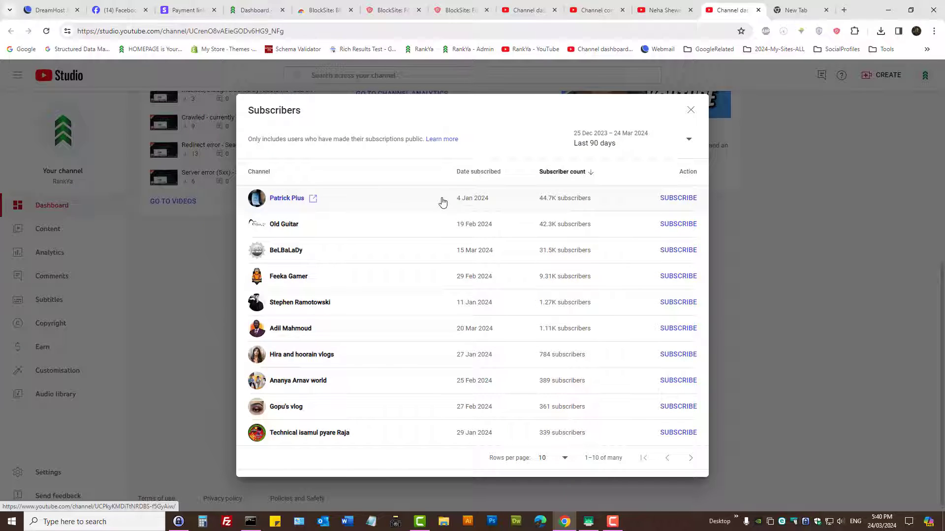
pyautogui.moveTo(312, 201)
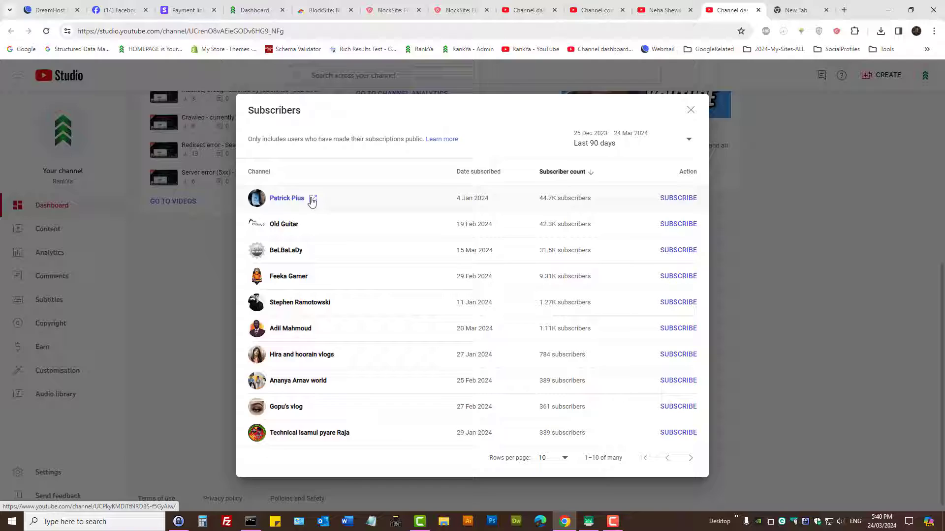
pyautogui.click(312, 199)
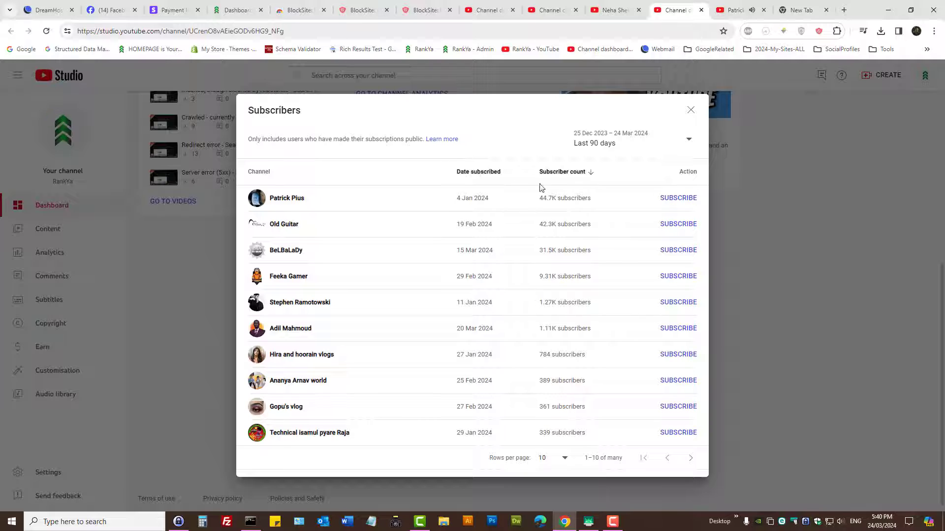
pyautogui.click(286, 198)
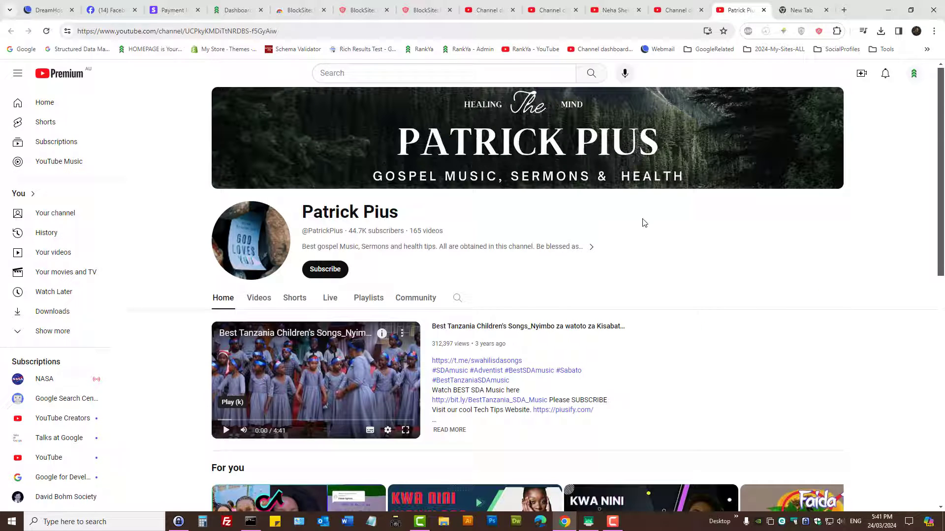
pyautogui.click(591, 246)
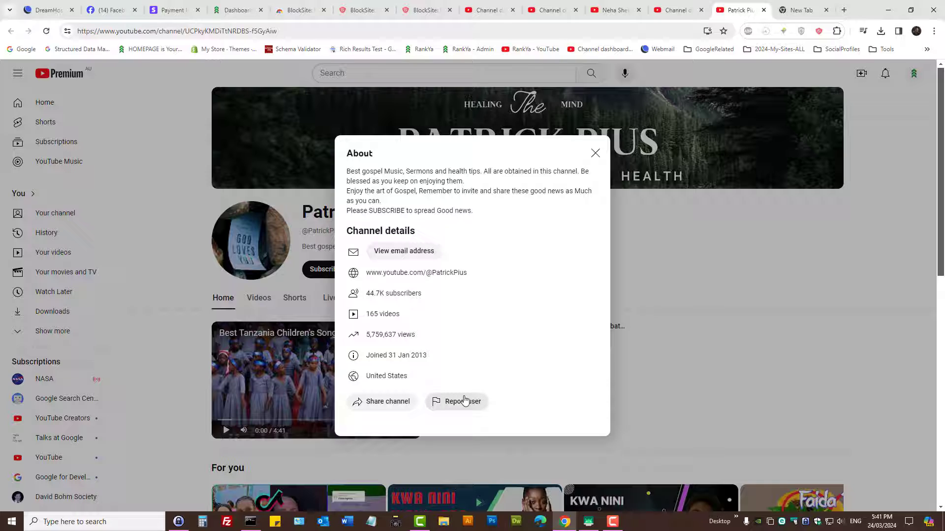
pyautogui.click(462, 401)
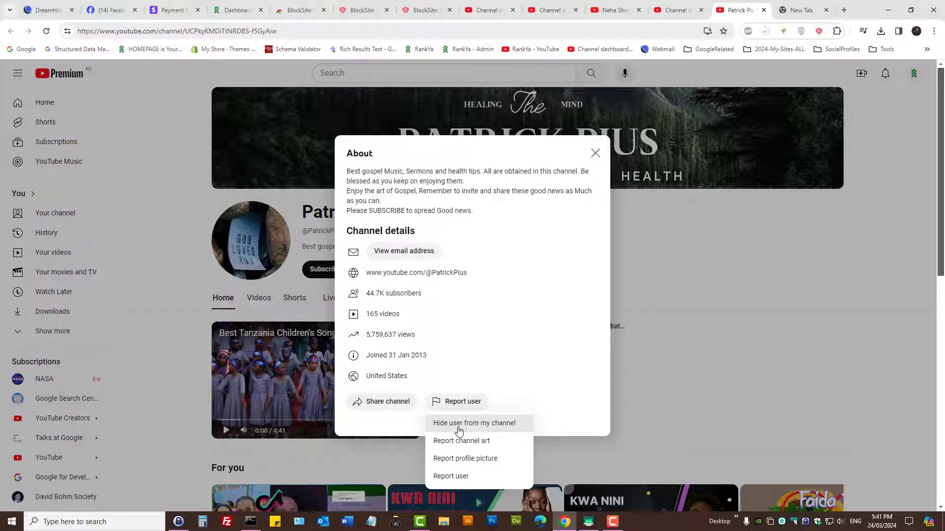
pyautogui.click(594, 153)
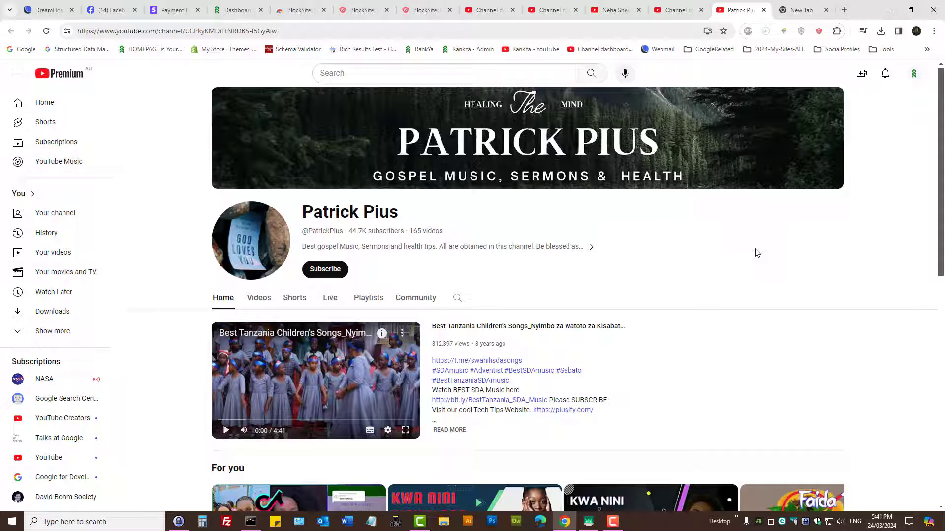
pyautogui.moveTo(687, 273)
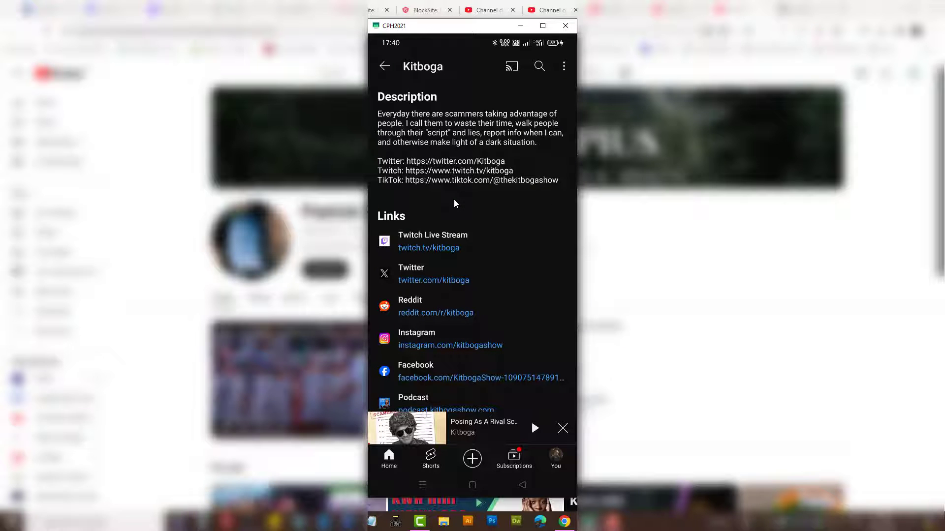
# In the mobile app, hide Kitboga from my channel via the channel's three-dot menu.
pyautogui.scroll(-3)
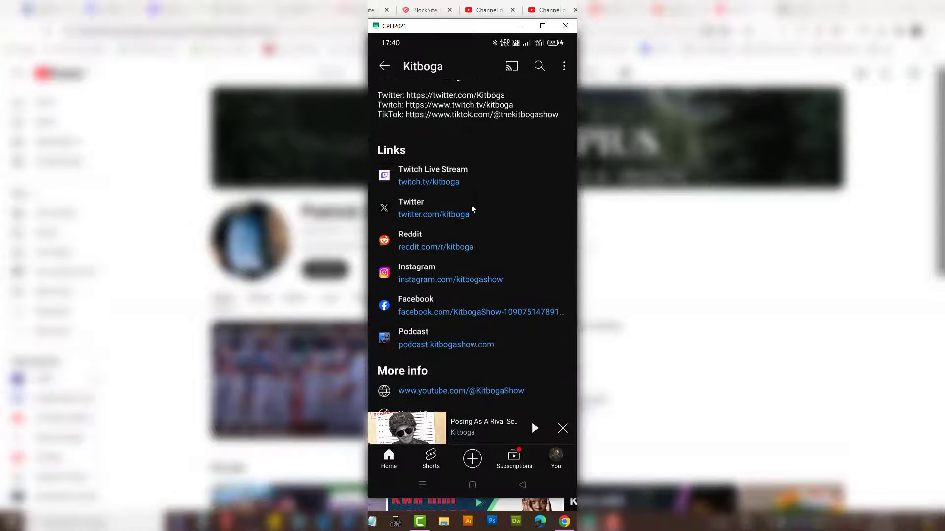
pyautogui.scroll(-3)
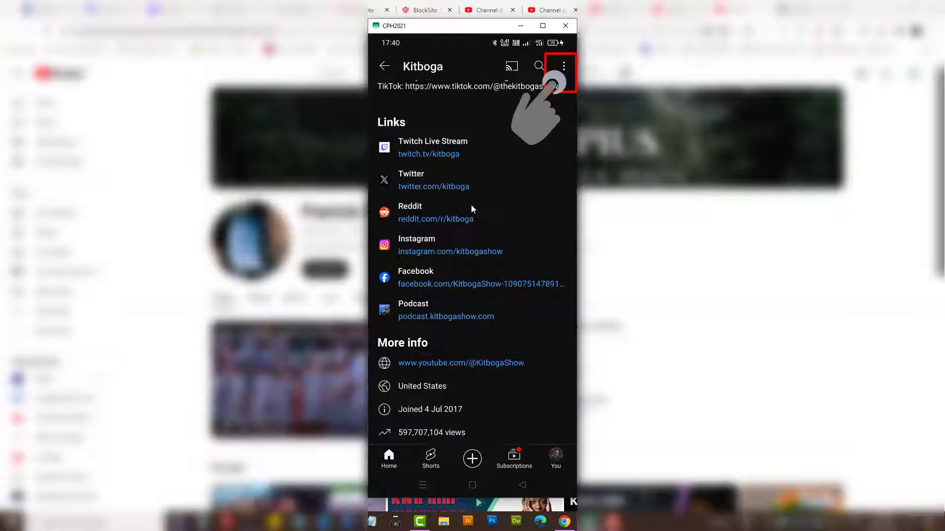
pyautogui.click(562, 66)
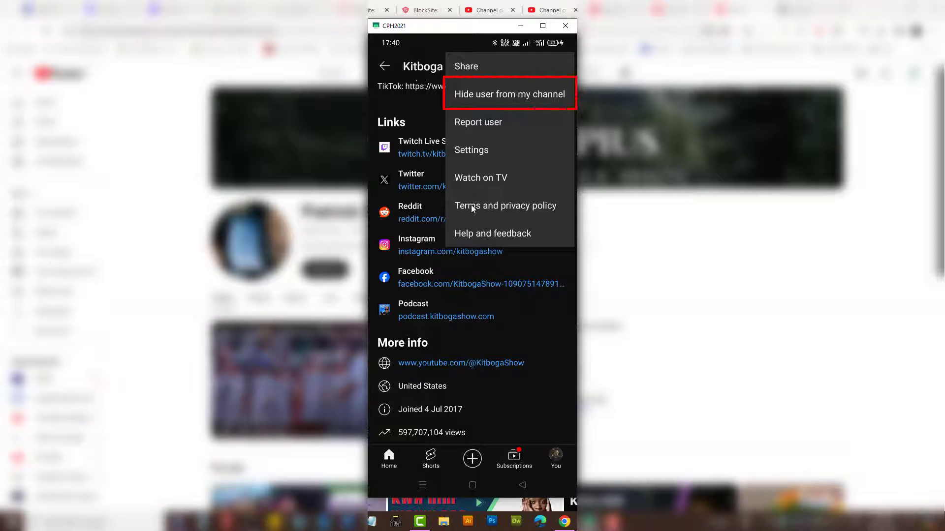
pyautogui.click(508, 95)
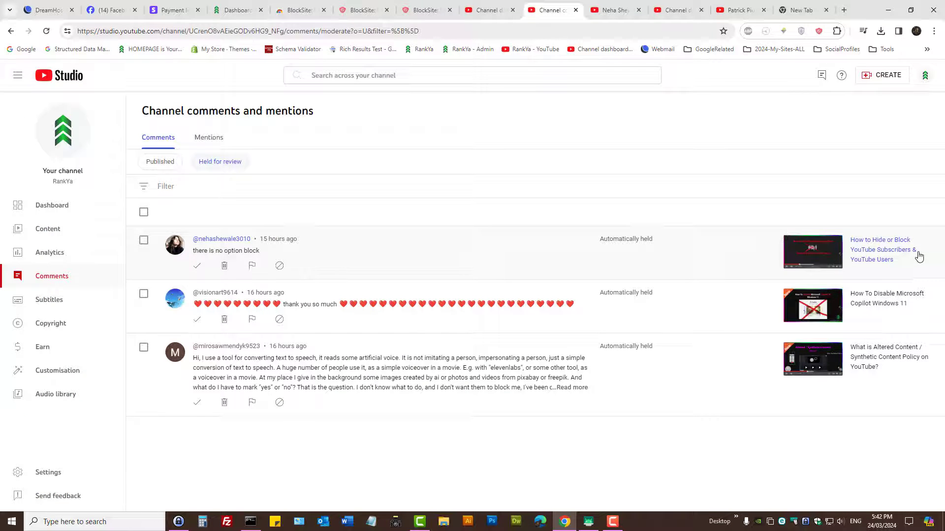
pyautogui.moveTo(690, 117)
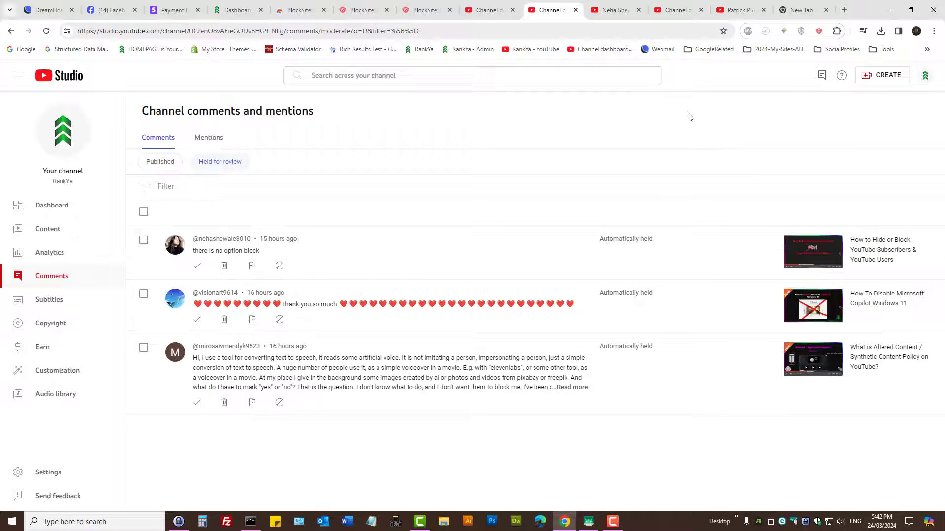